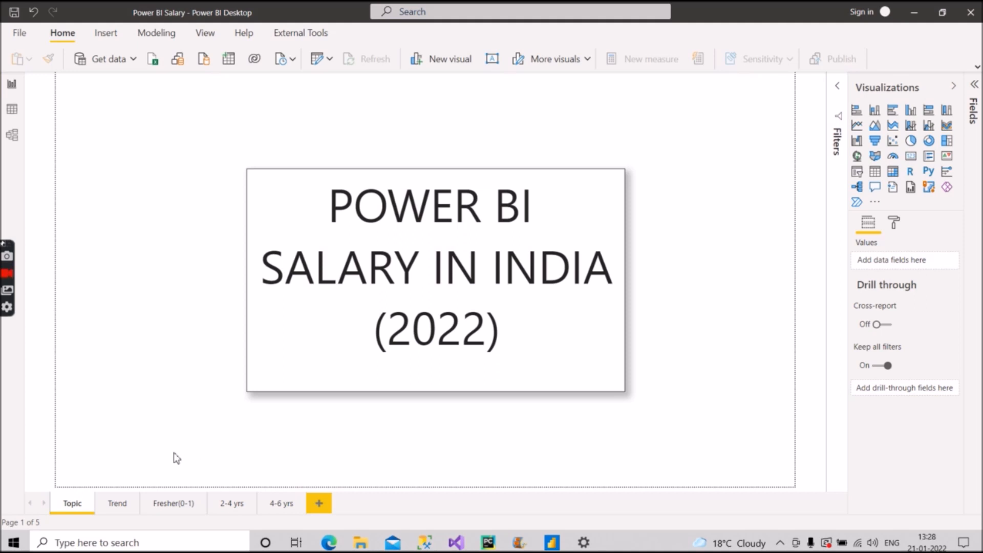
Show the Trend page with the salary growth forecast through 2026-2027.
click(117, 503)
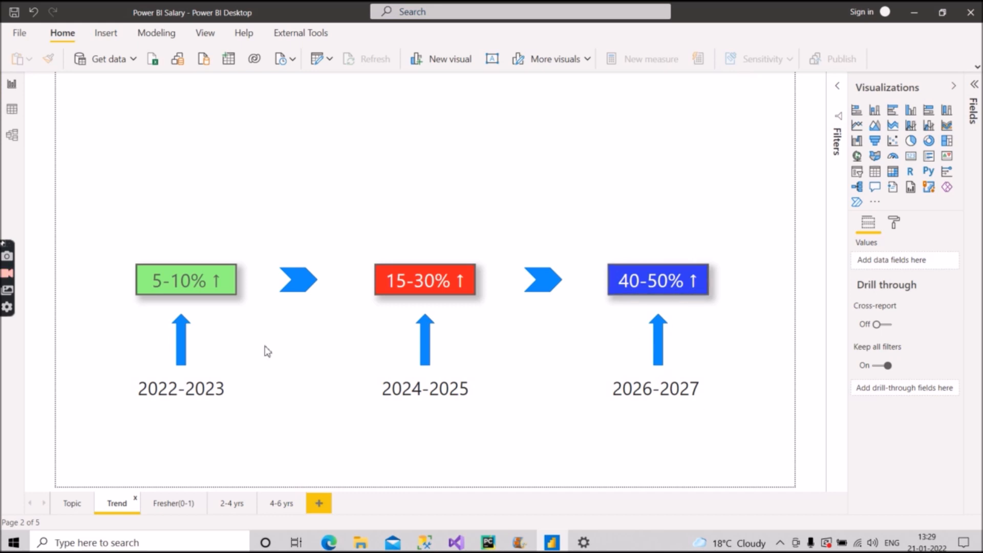
mouse_move(381, 351)
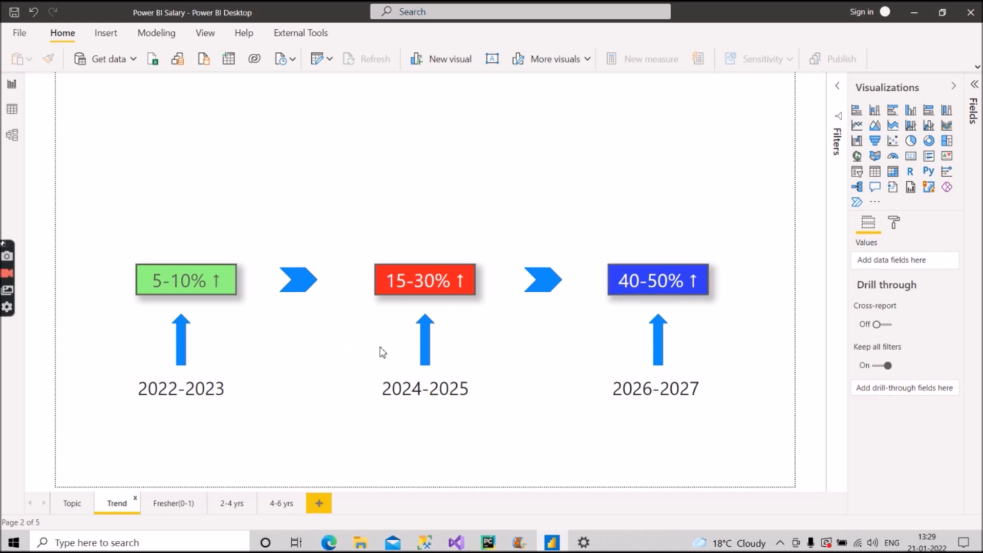
mouse_move(606, 350)
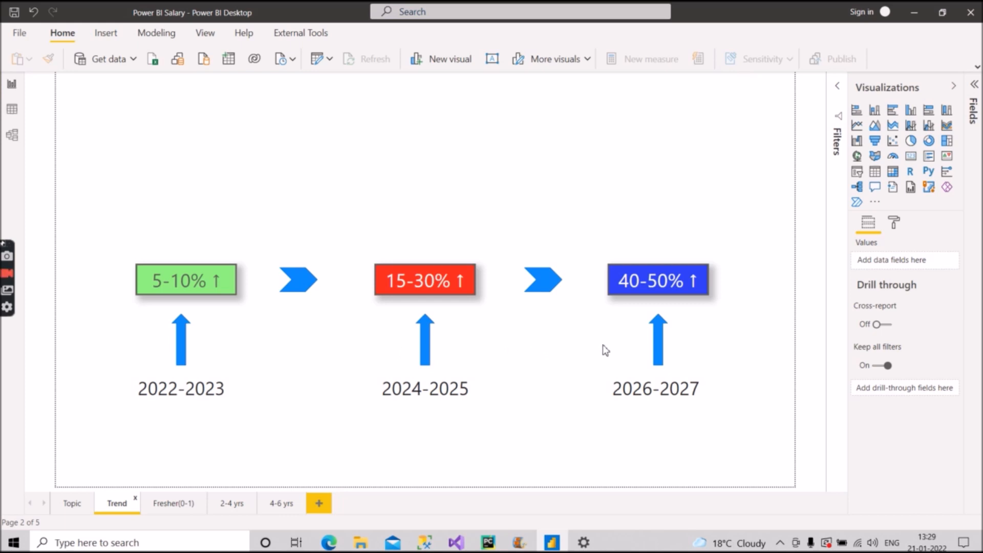
mouse_move(554, 431)
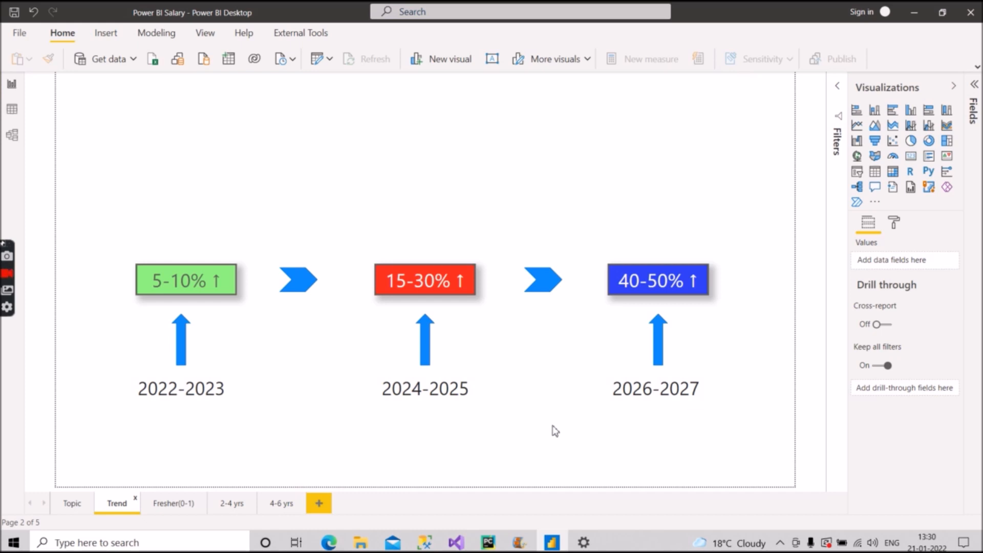
Review the Fresher(0-1) page (2.40-4.2 LPA), then show the 2-4 yrs page (5.4-11 LPA).
click(173, 503)
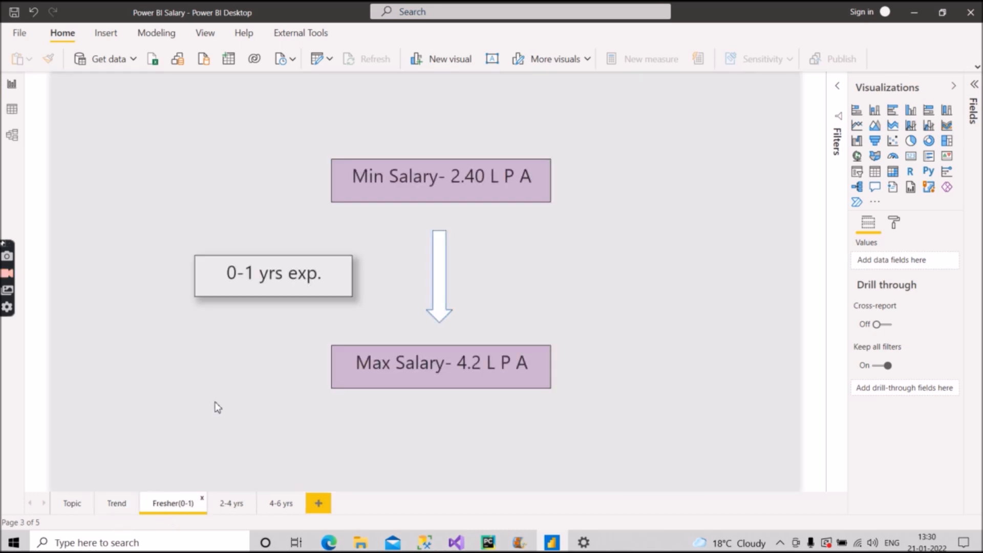
mouse_move(225, 419)
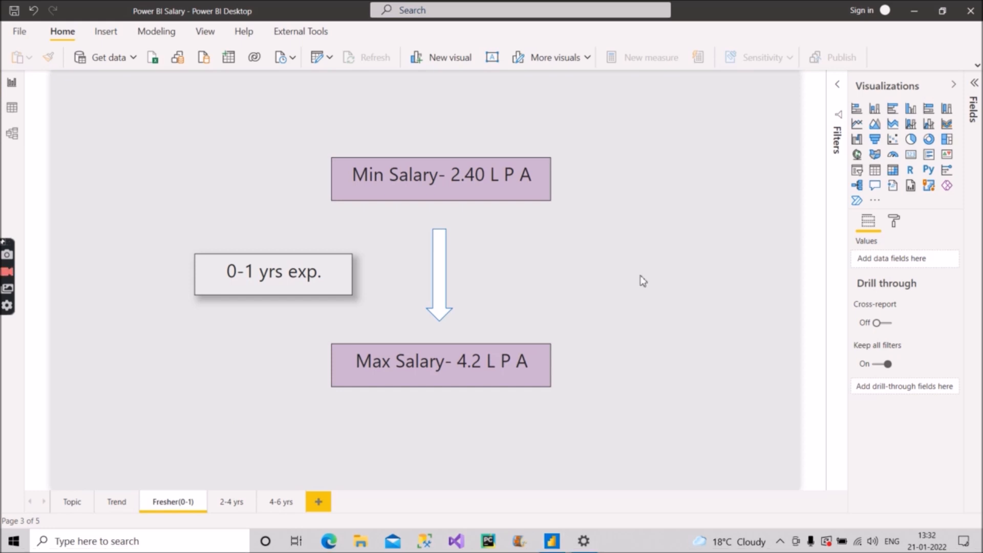
mouse_move(384, 231)
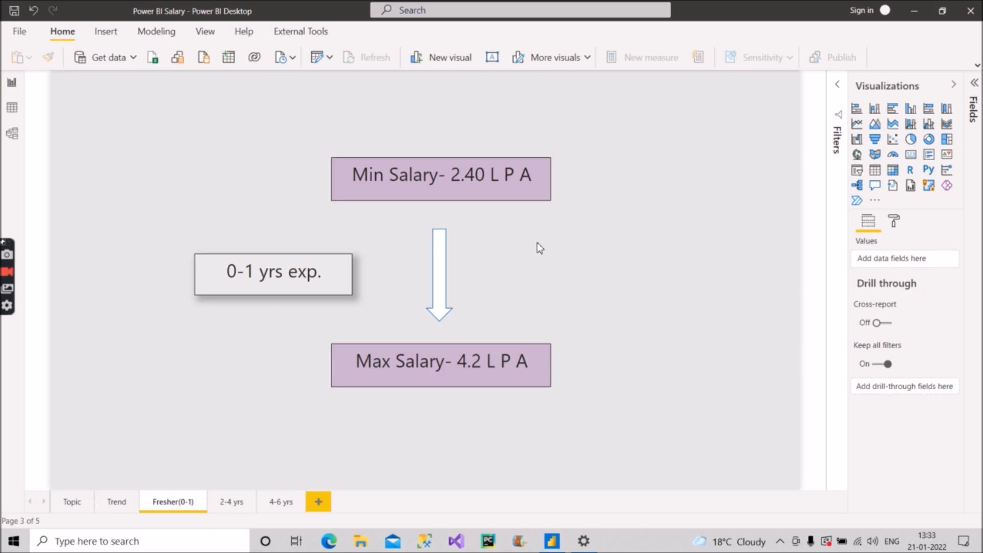
mouse_move(611, 352)
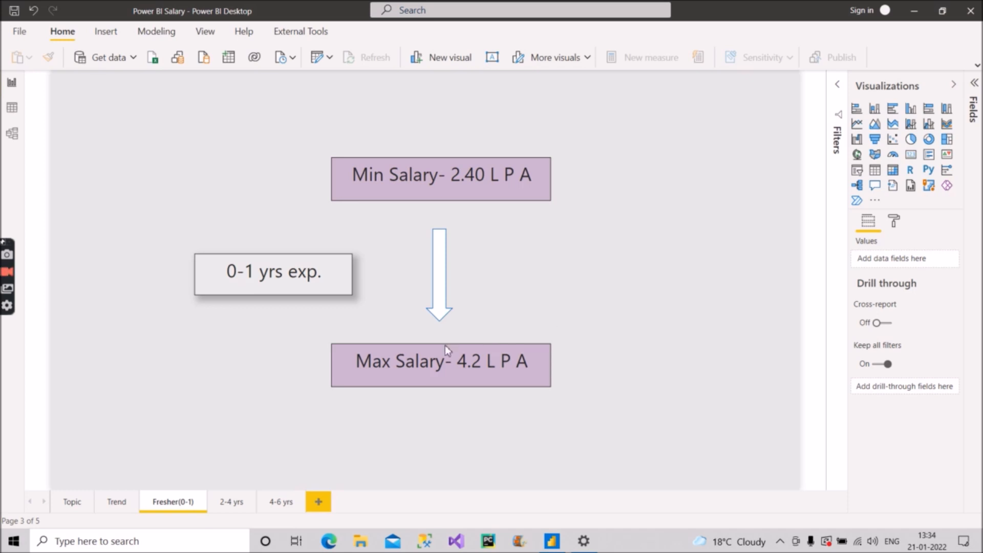
mouse_move(511, 316)
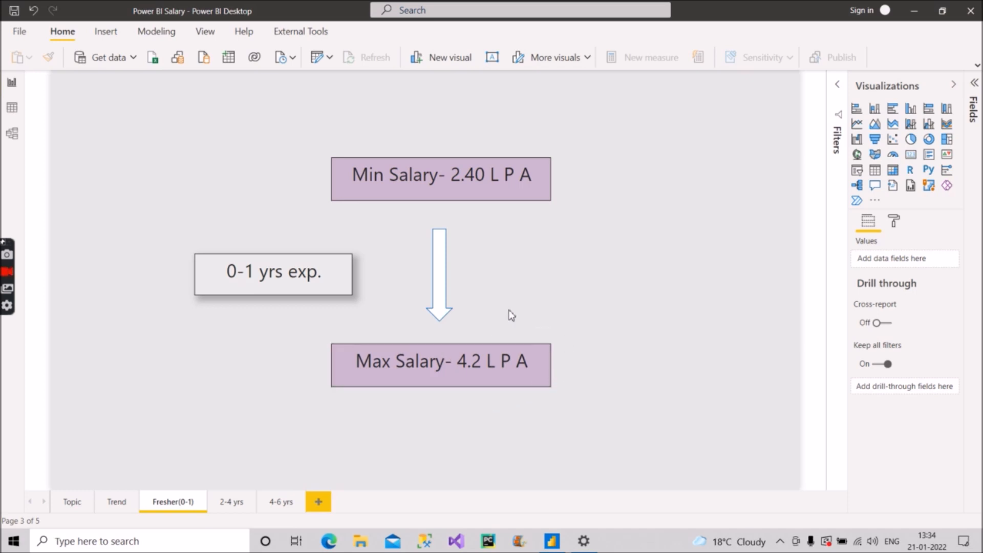
mouse_move(517, 316)
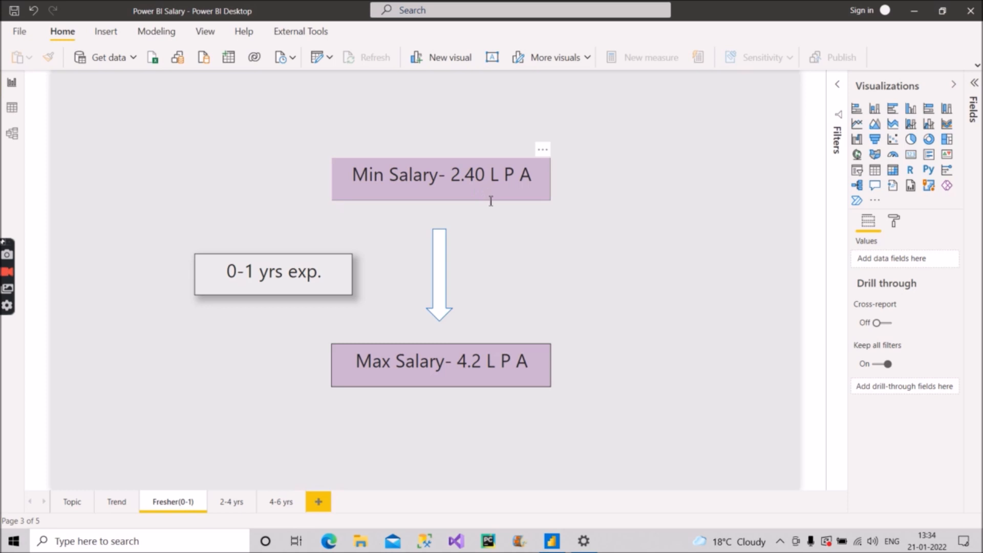
mouse_move(363, 365)
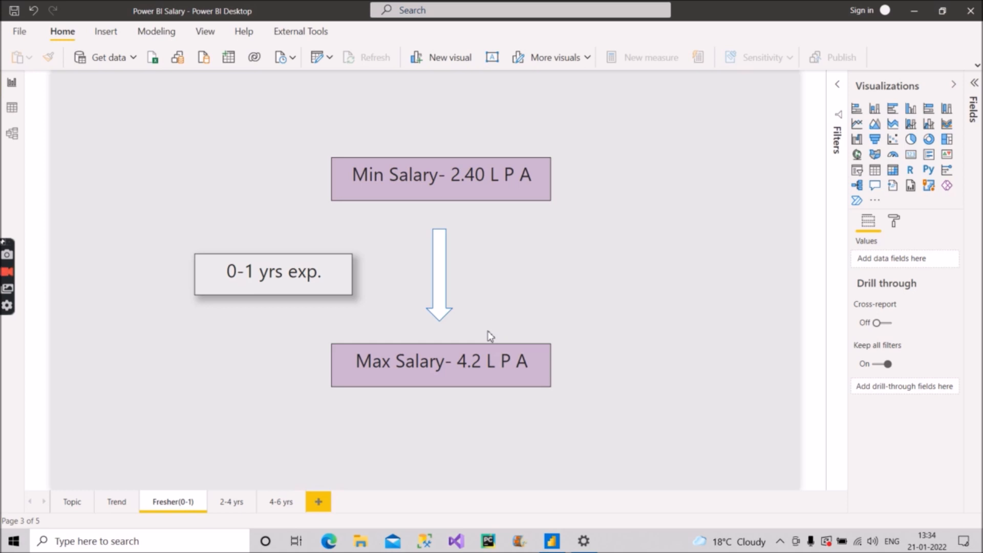
mouse_move(604, 422)
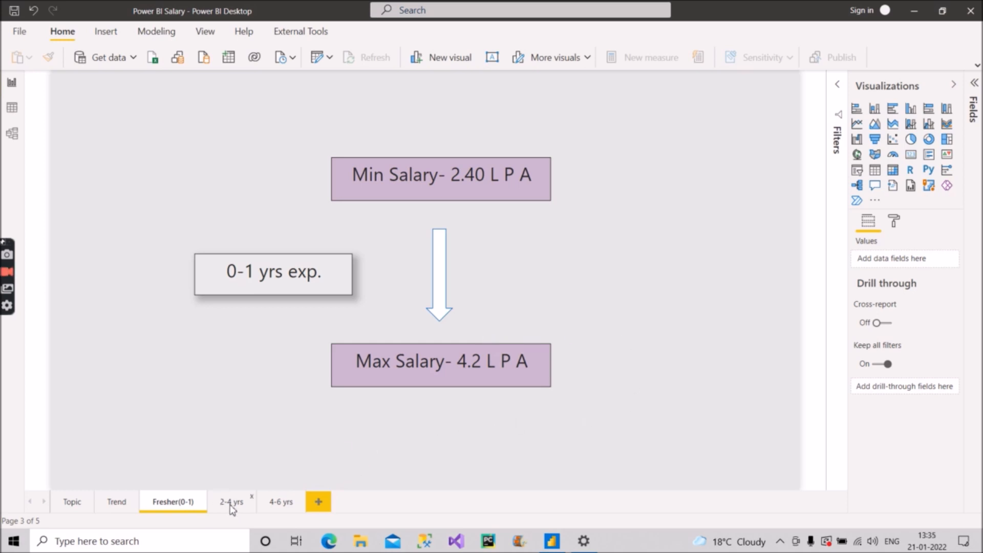
click(232, 500)
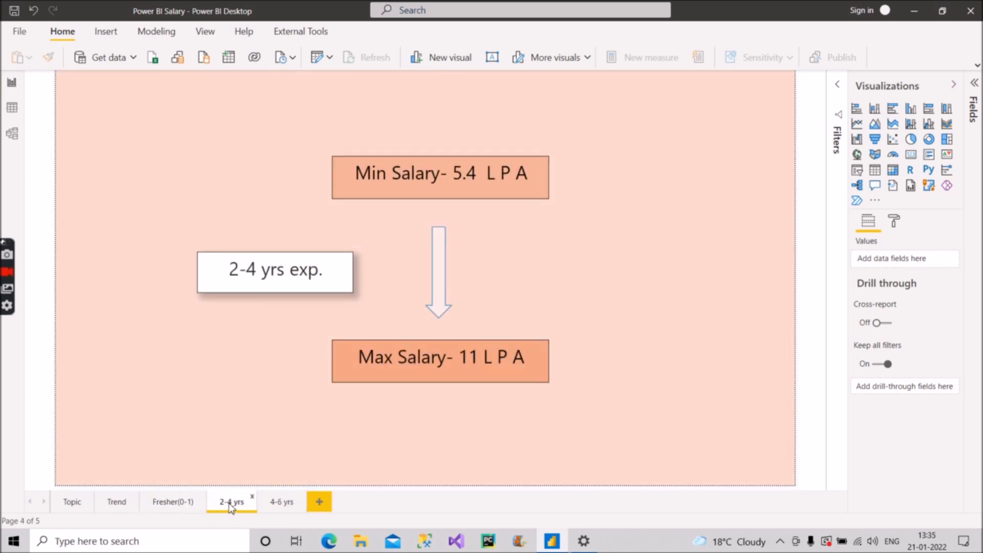
mouse_move(401, 276)
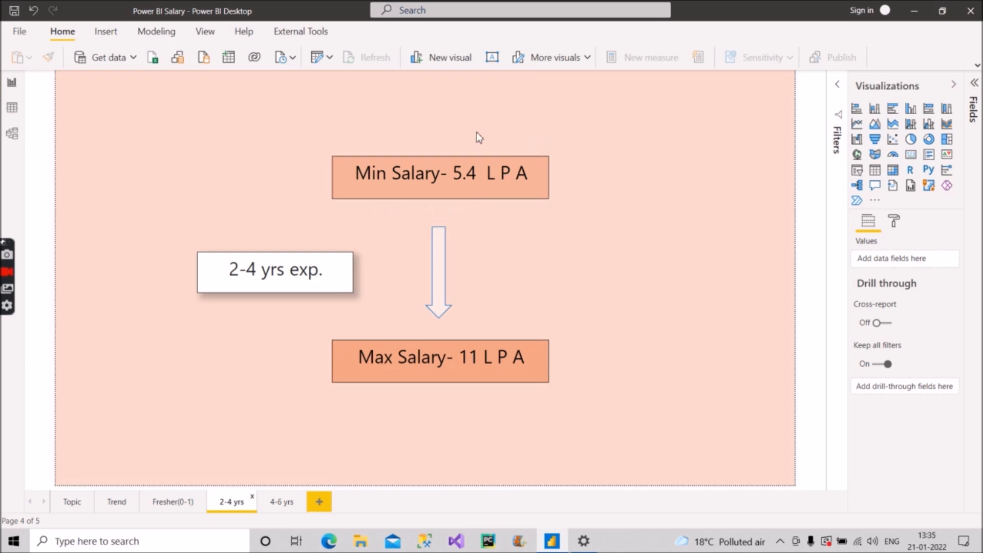
mouse_move(596, 376)
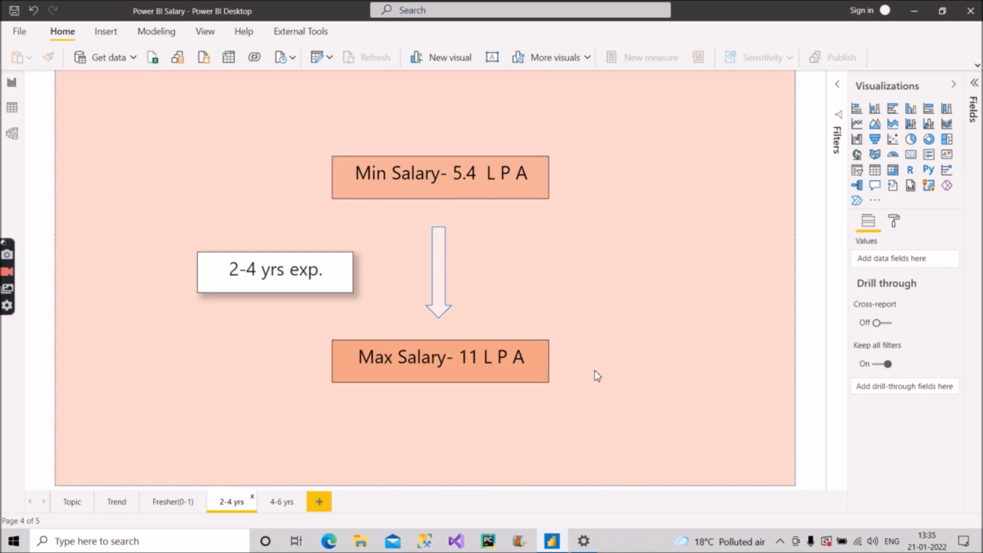
mouse_move(659, 422)
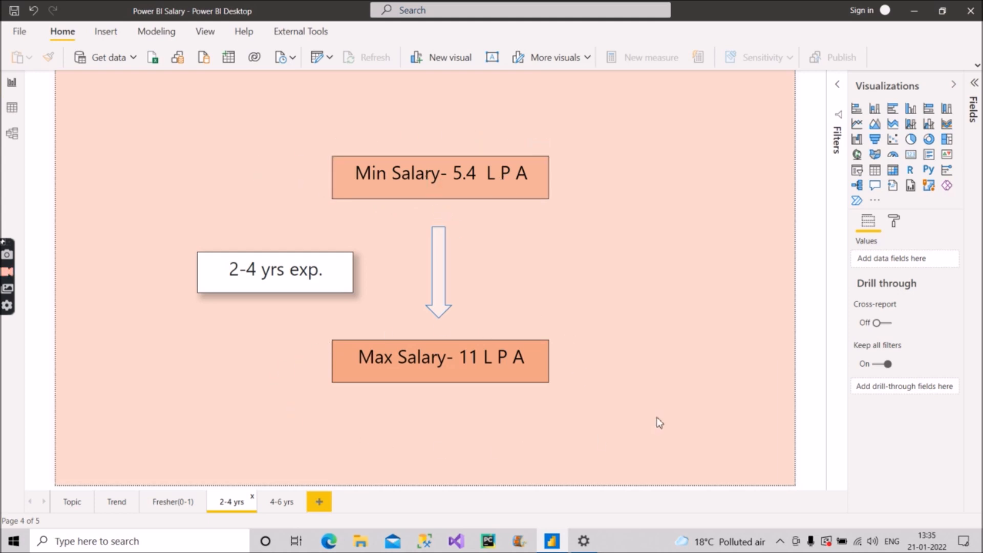
mouse_move(316, 419)
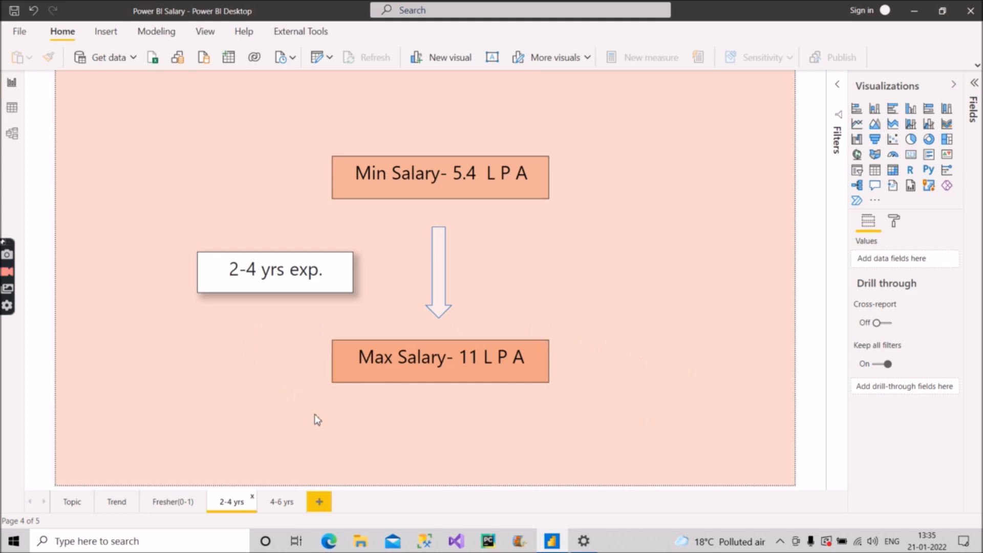
mouse_move(610, 414)
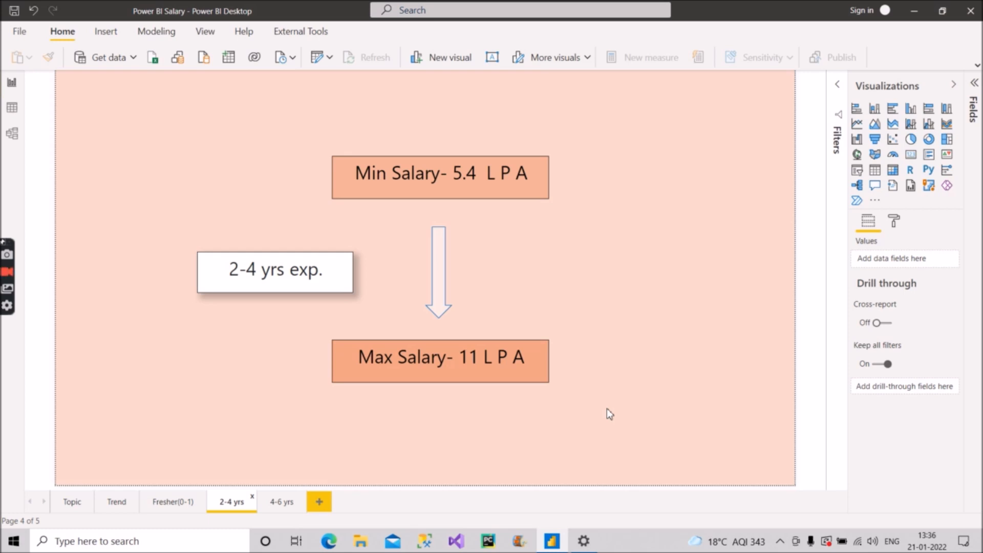
mouse_move(605, 413)
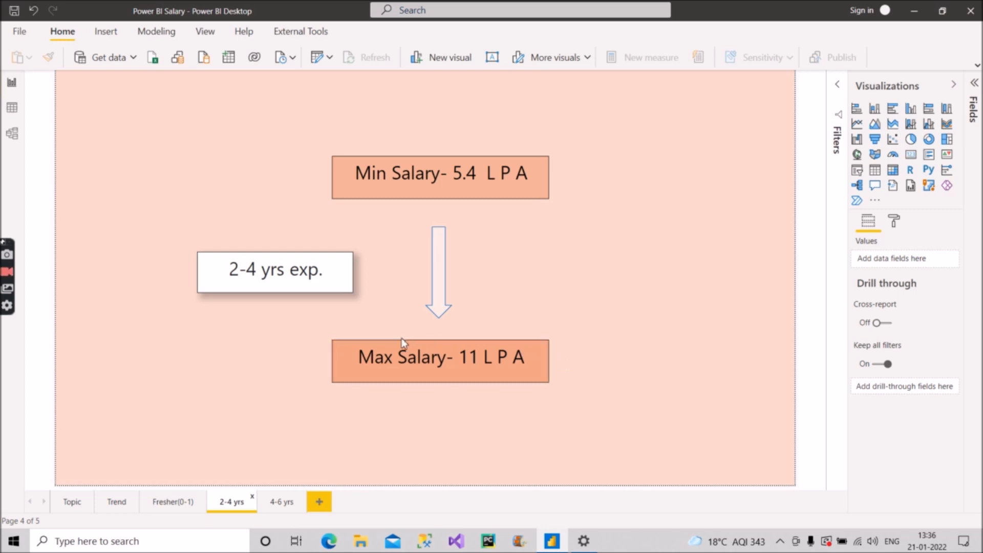
mouse_move(596, 384)
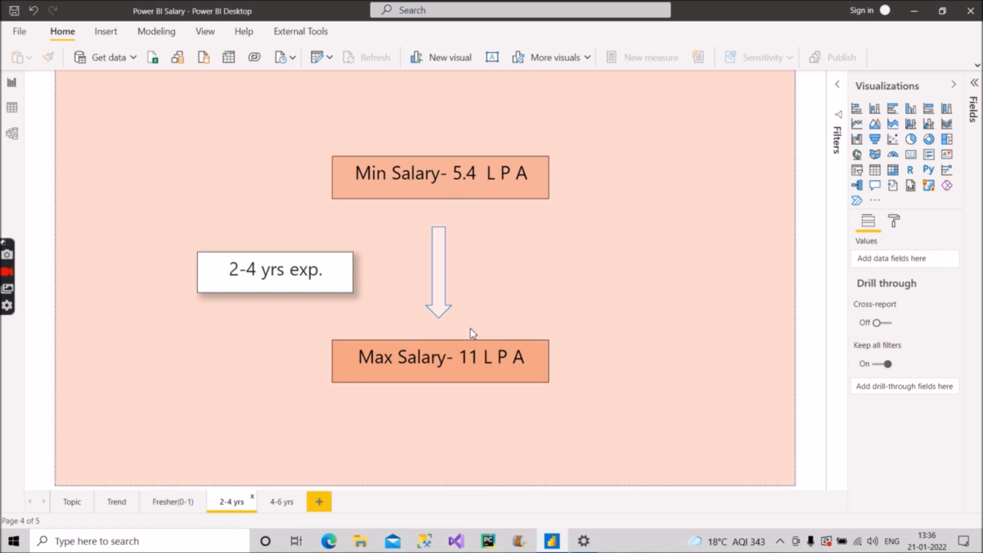
mouse_move(254, 301)
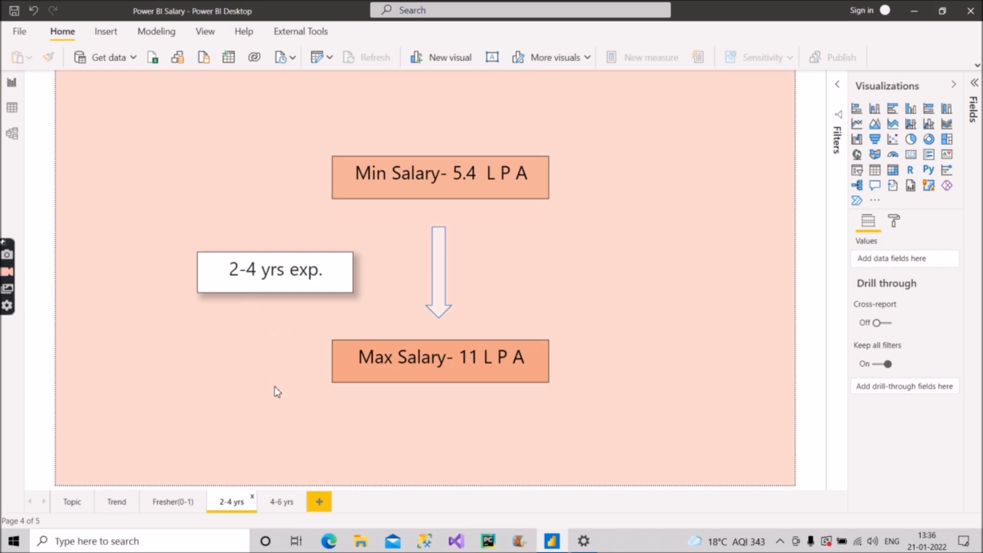
mouse_move(278, 420)
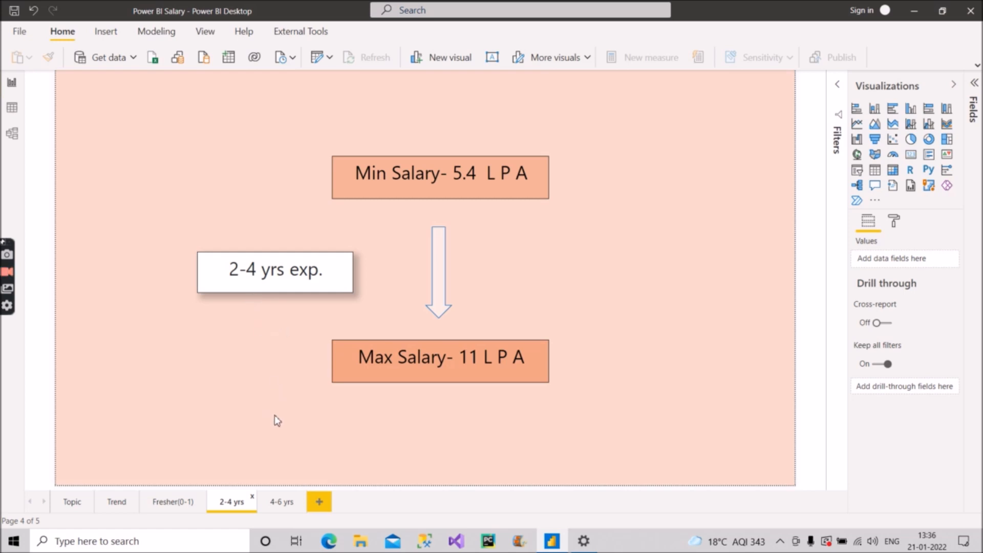
mouse_move(282, 502)
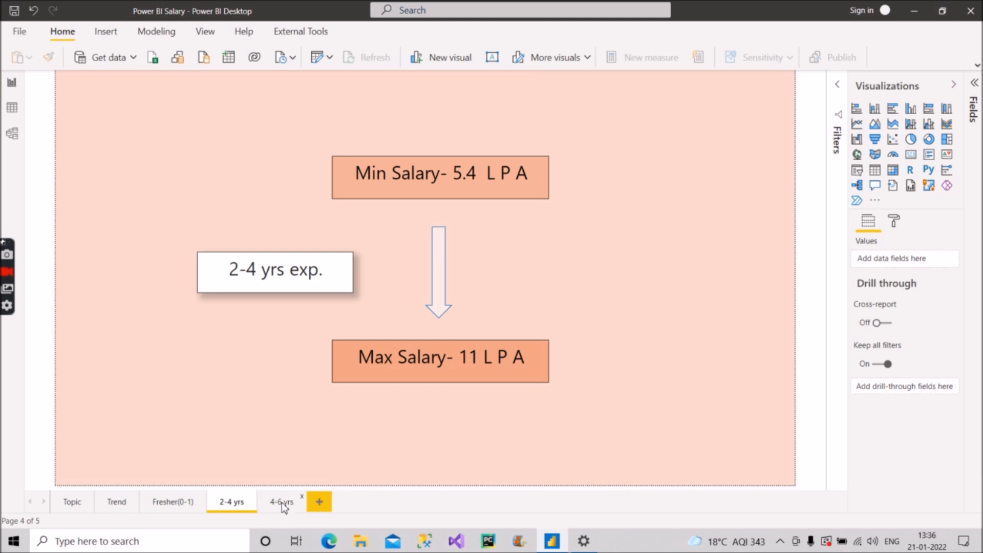
Show the 4-6 yrs experience page with its 13-22 LPA salary range.
click(281, 502)
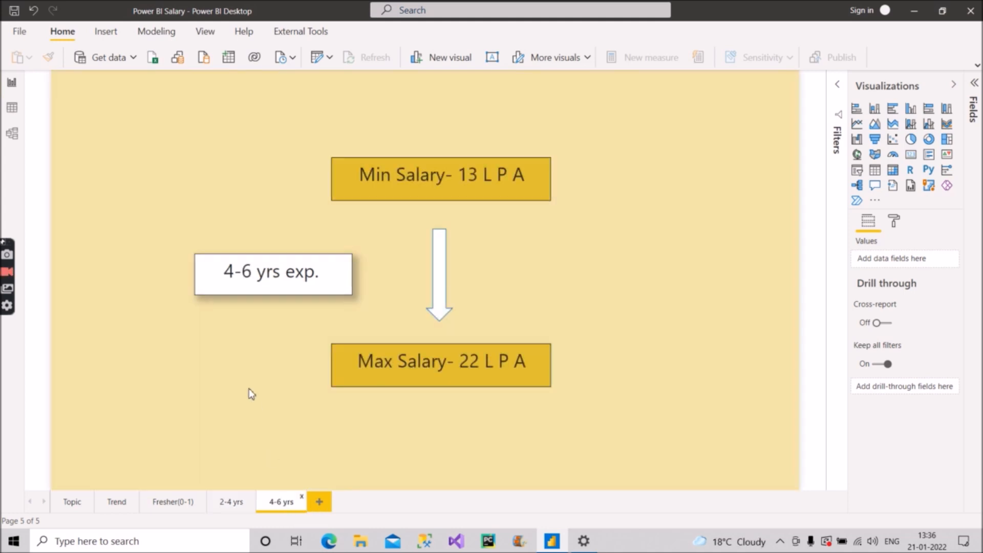
mouse_move(381, 305)
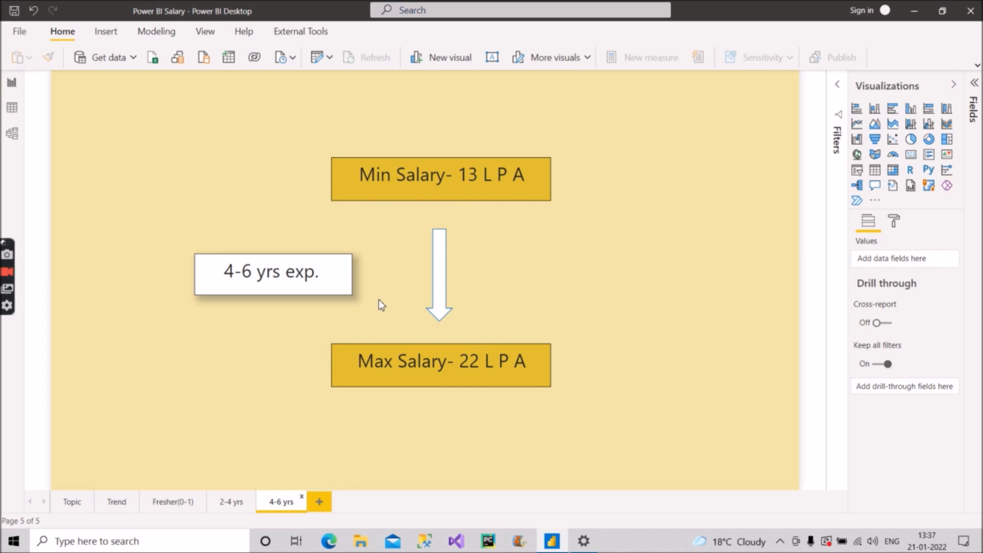
mouse_move(505, 228)
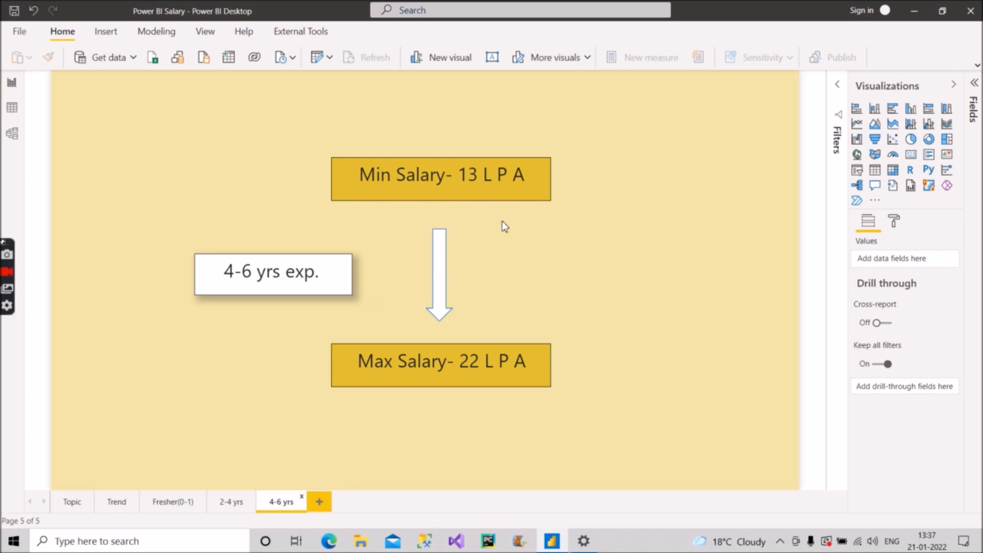
mouse_move(321, 196)
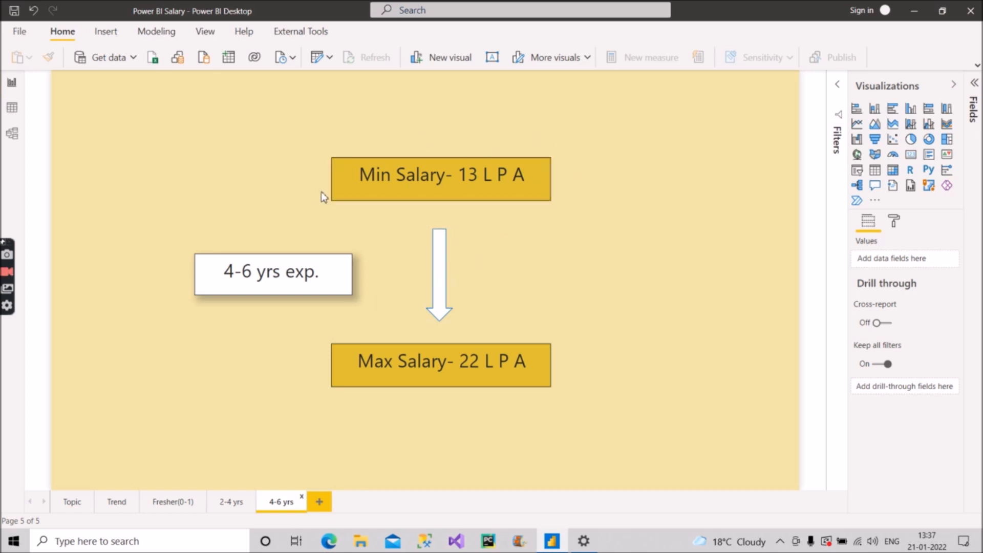
mouse_move(550, 281)
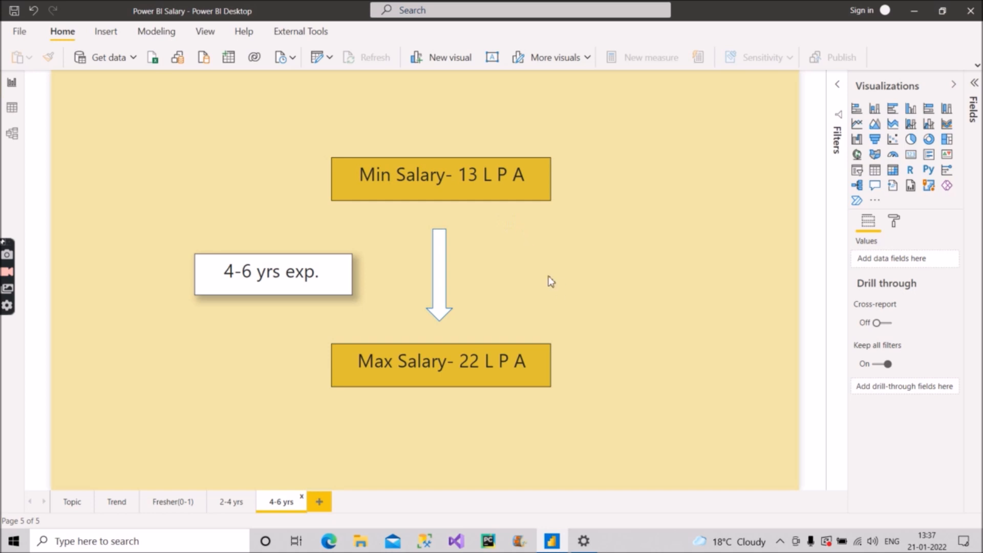
mouse_move(655, 332)
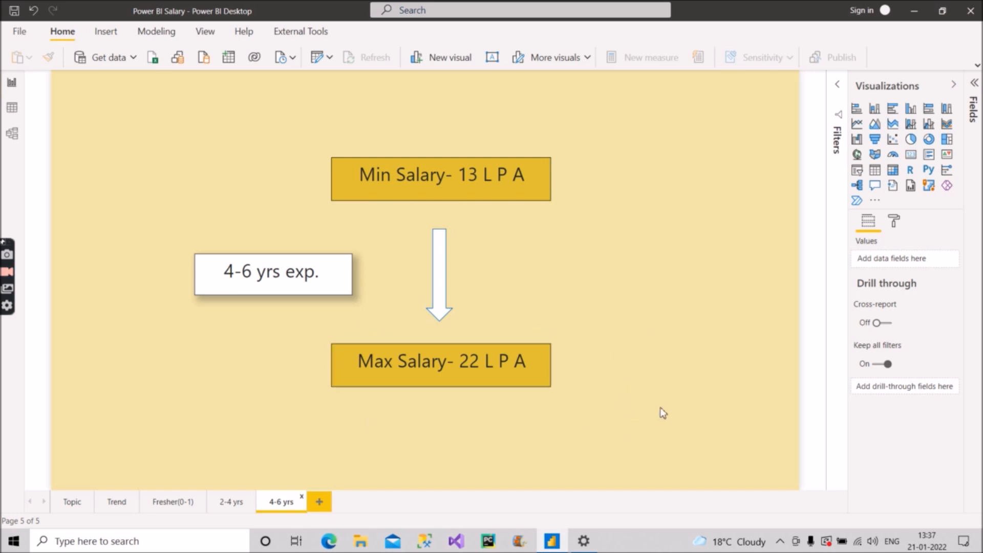
mouse_move(515, 303)
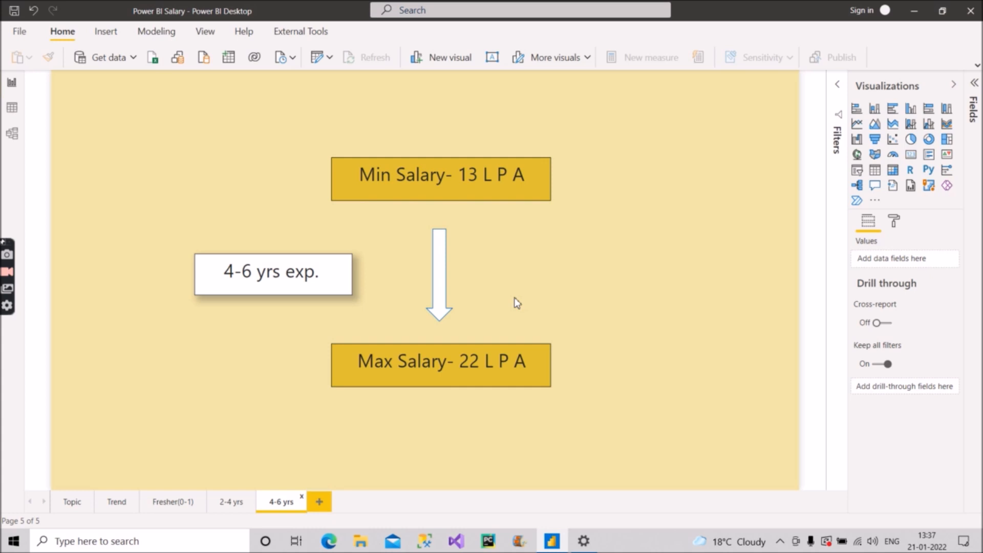
mouse_move(514, 314)
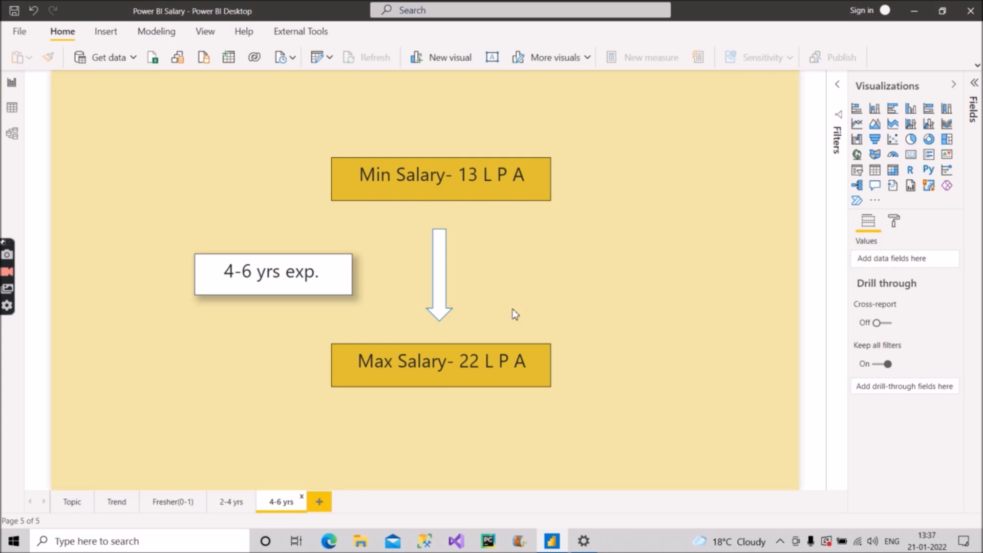
mouse_move(642, 396)
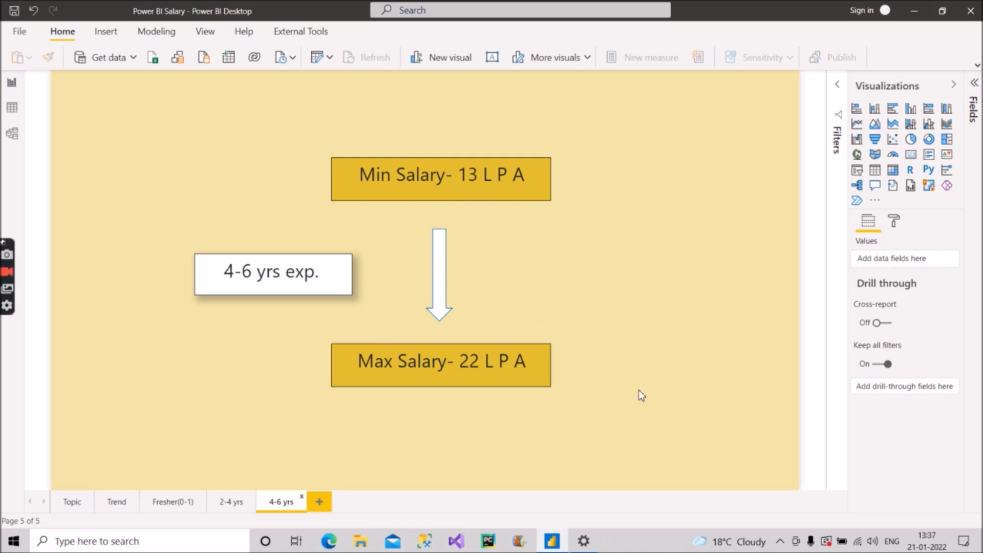
mouse_move(731, 406)
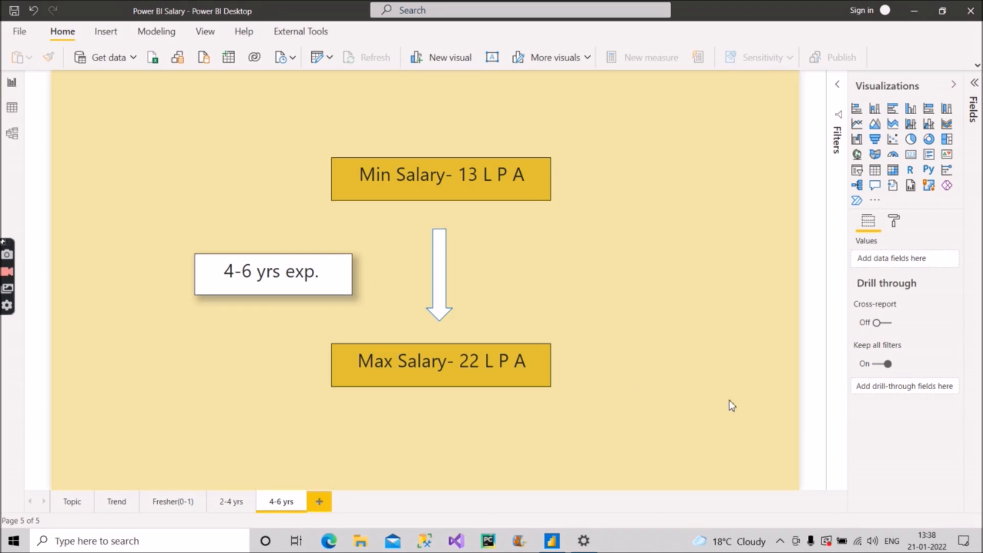